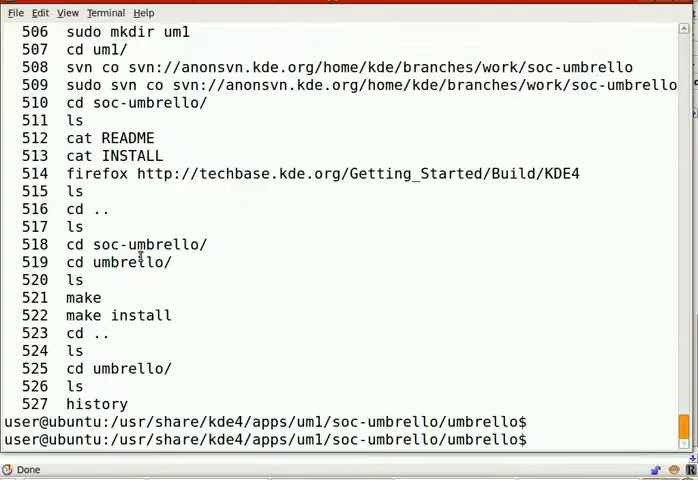
pyautogui.moveTo(436, 354)
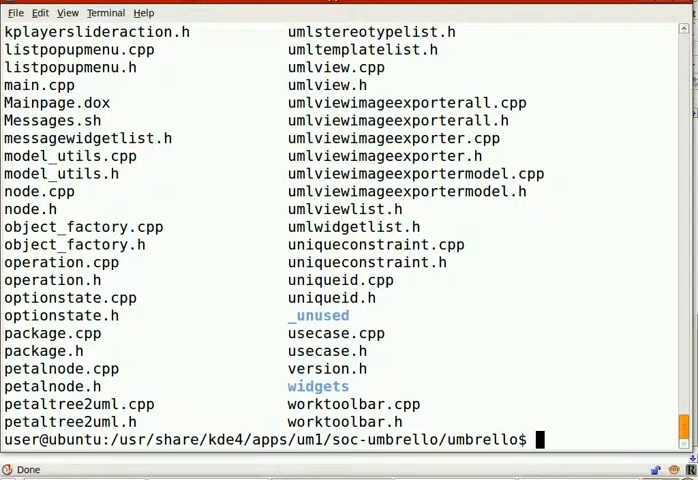
# Run make and make install in the umbrello directory, both failing for lack of a makefile.
pyautogui.write('make')
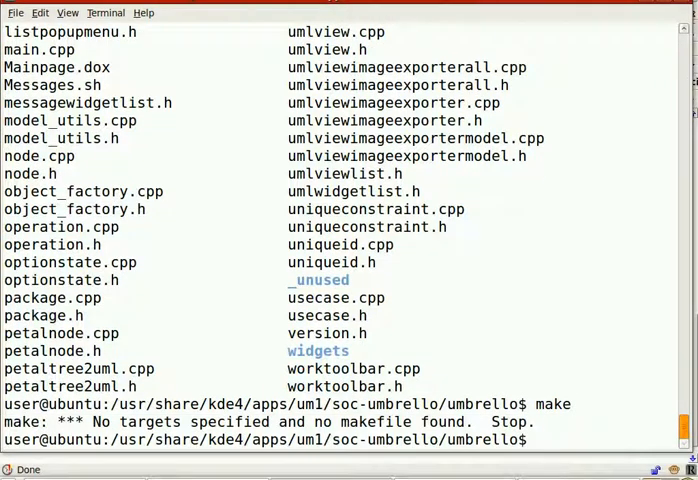
pyautogui.write('mak')
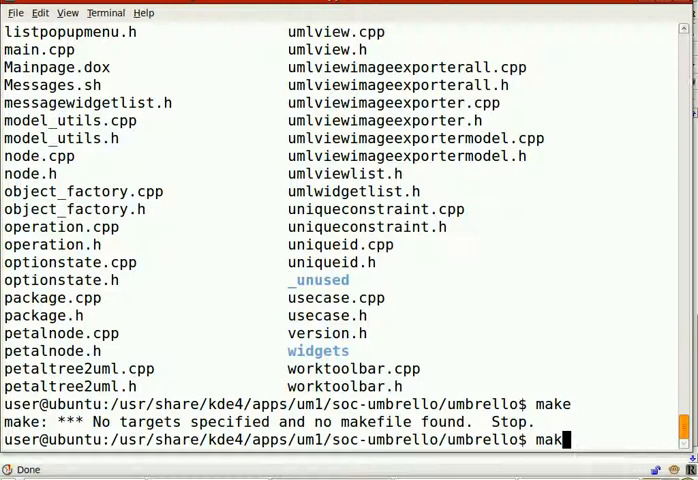
pyautogui.write('install')
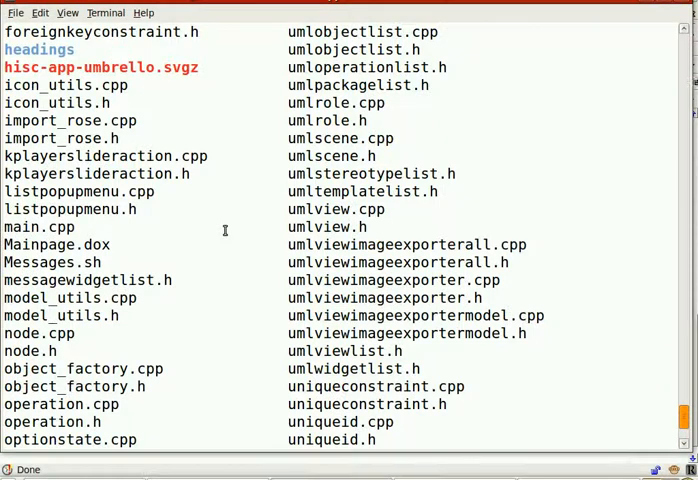
pyautogui.scroll(-3)
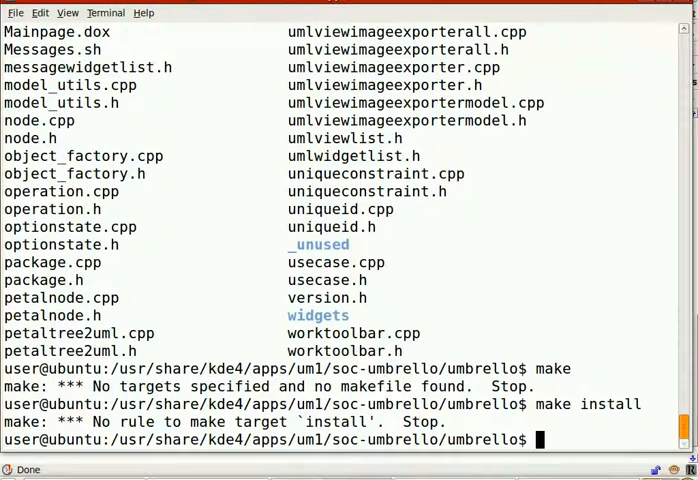
# List the shell command history.
pyautogui.write('ho')
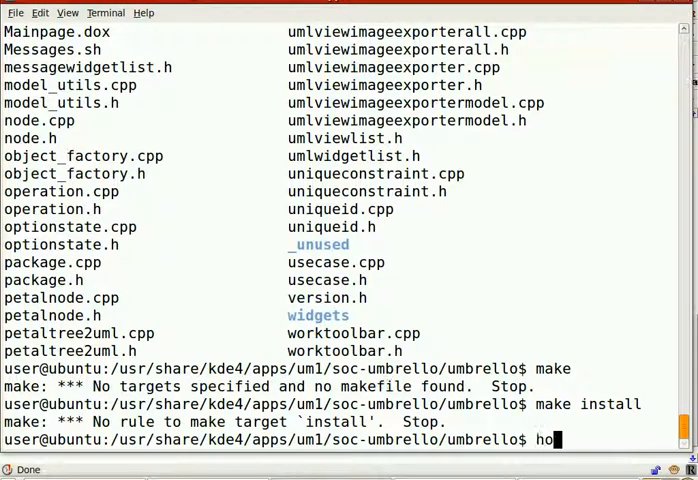
pyautogui.write('istor')
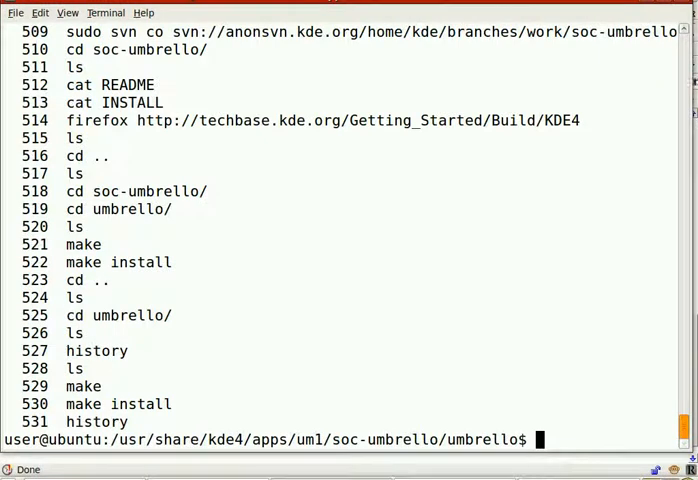
pyautogui.moveTo(64, 192); pyautogui.dragTo(170, 404)
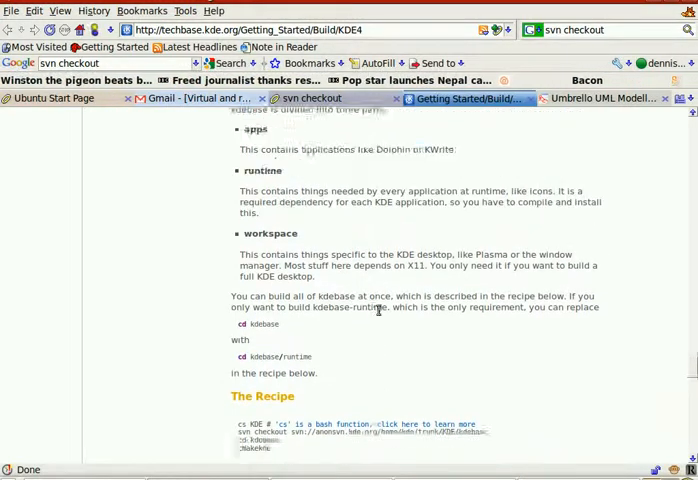
# Scroll the KDE4 build guide through The Recipe and Installing a subset of a module.
pyautogui.scroll(-3)
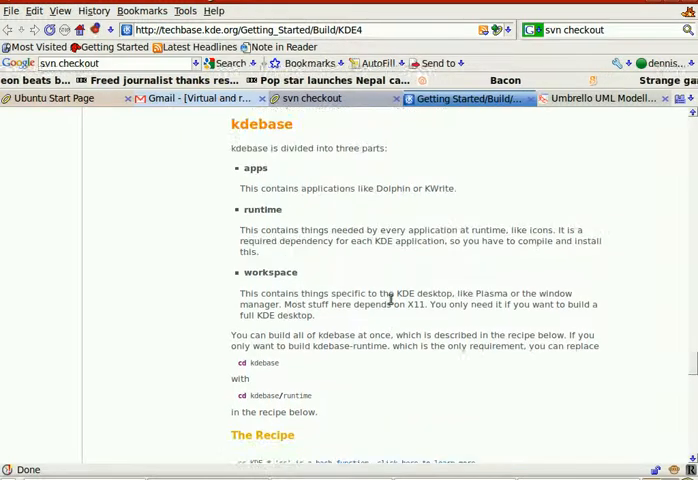
pyautogui.scroll(3)
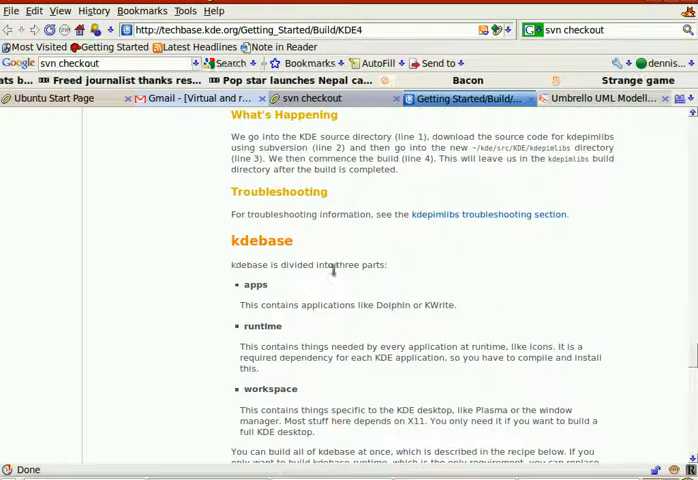
pyautogui.scroll(-3)
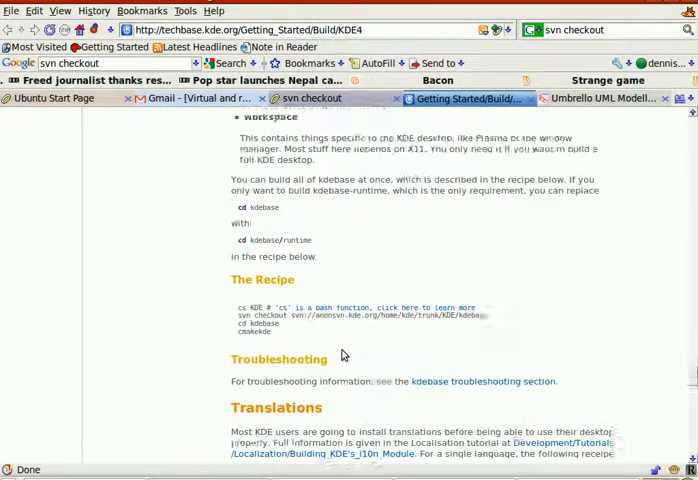
pyautogui.scroll(-3)
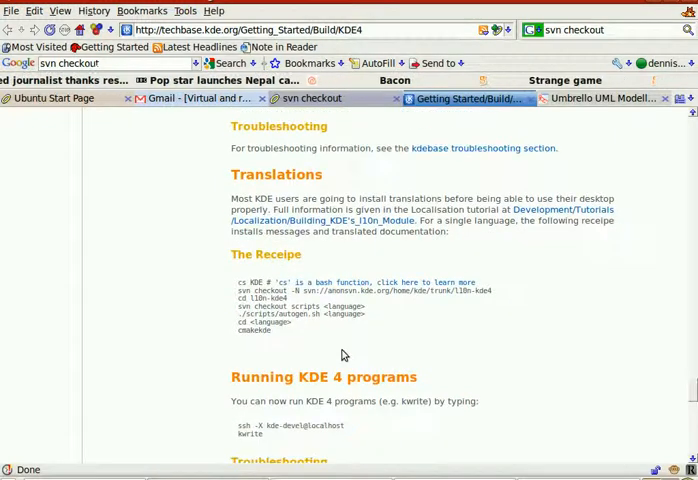
pyautogui.scroll(-3)
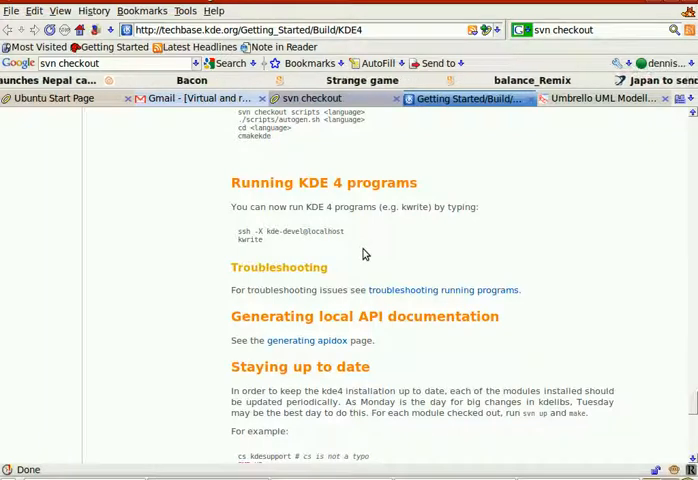
pyautogui.scroll(-3)
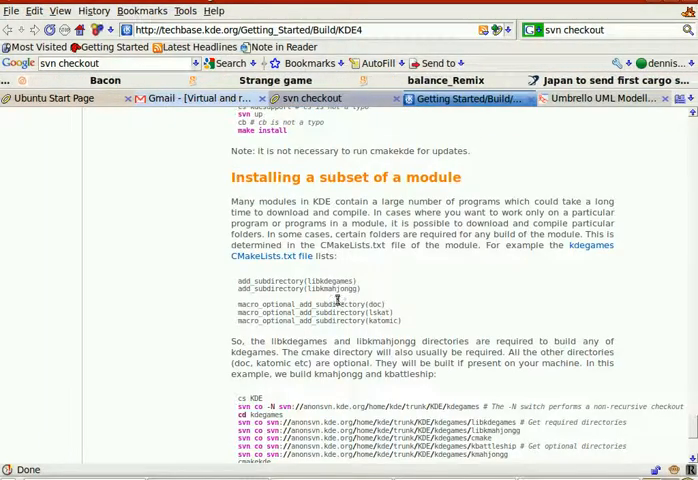
pyautogui.scroll(-3)
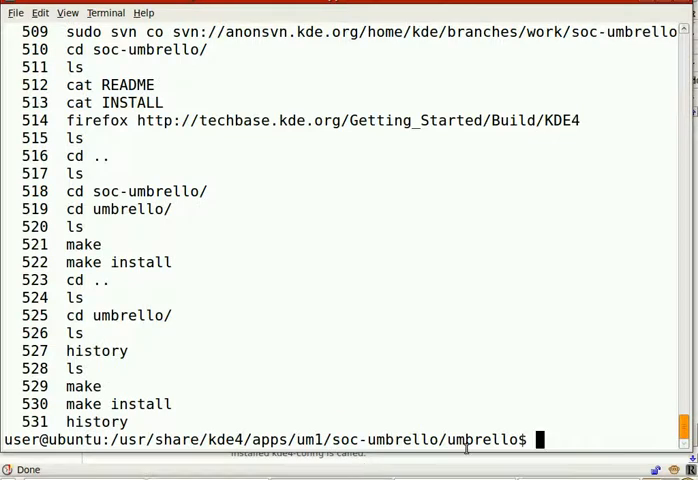
# Run cmakekde in the umbrello folder, which fails with command not found.
pyautogui.write('cmakekde')
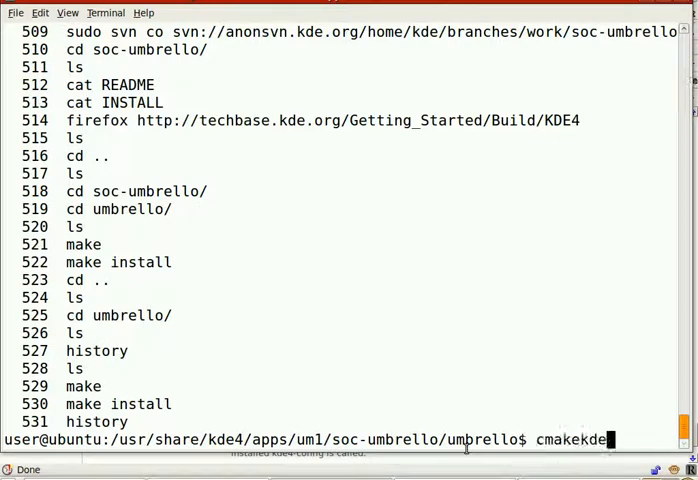
pyautogui.press('Return')
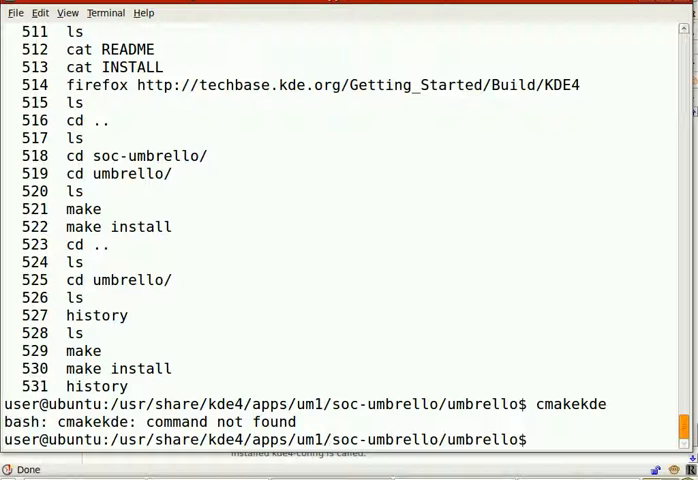